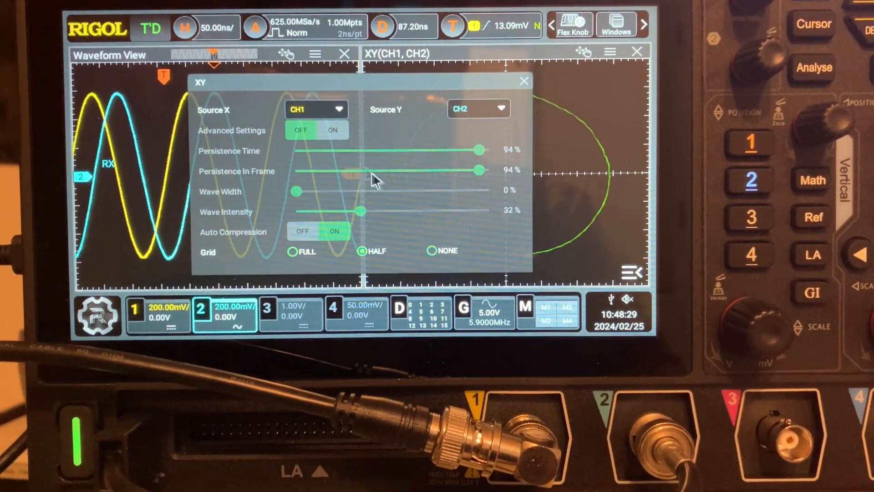
Step: Set the XY view Grid to NONE and close the XY settings dialog
{"action": "left_click", "coordinate": [432, 240]}
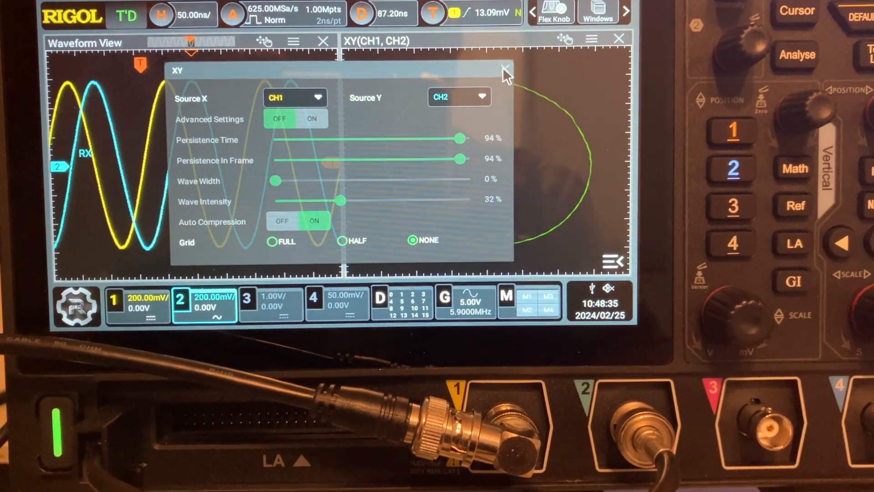
{"action": "left_click", "coordinate": [505, 70]}
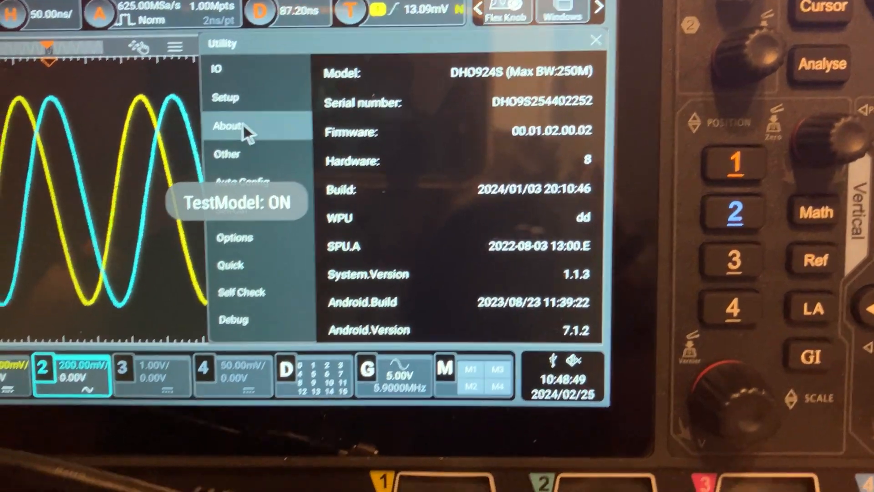
Step: Close the Utility About window to reveal the gridless CH1-vs-CH2 XY plot
{"action": "left_click", "coordinate": [595, 40]}
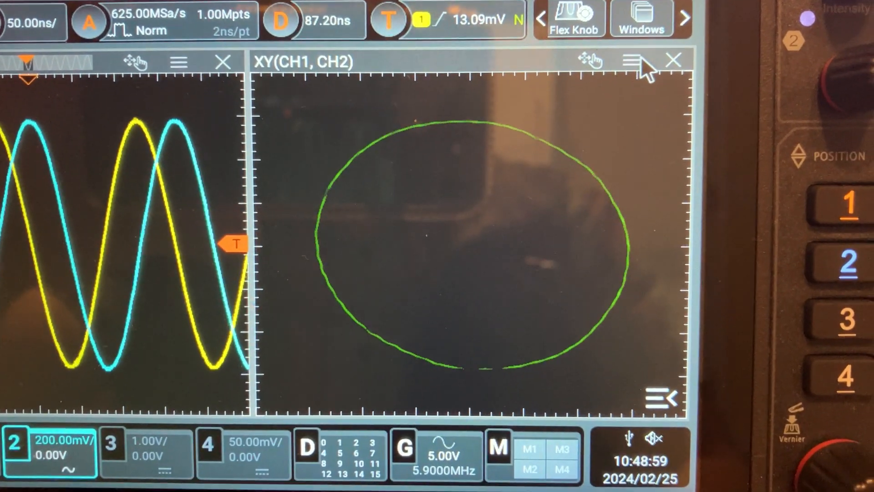
{"action": "left_click", "coordinate": [631, 62]}
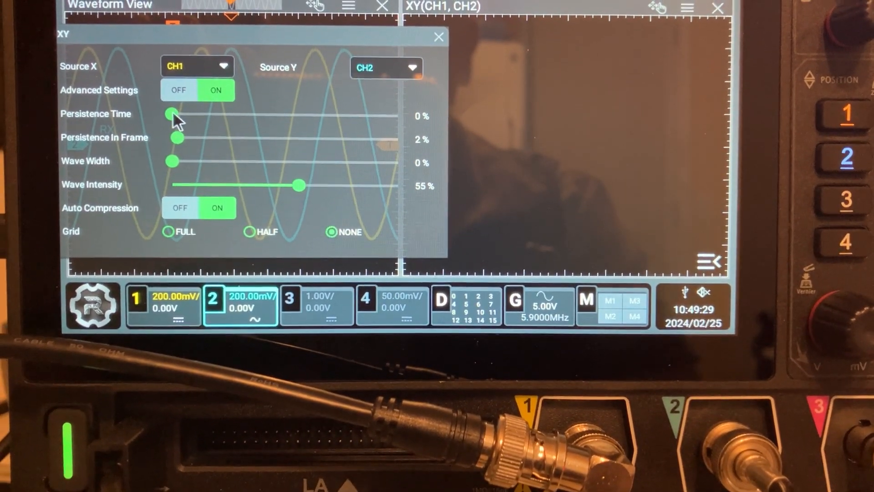
Step: Drag the XY sliders to in-frame persistence 13%, wave width 22%, intensity 76%
{"action": "left_click_drag", "start_coordinate": [176, 138], "coordinate": [189, 138]}
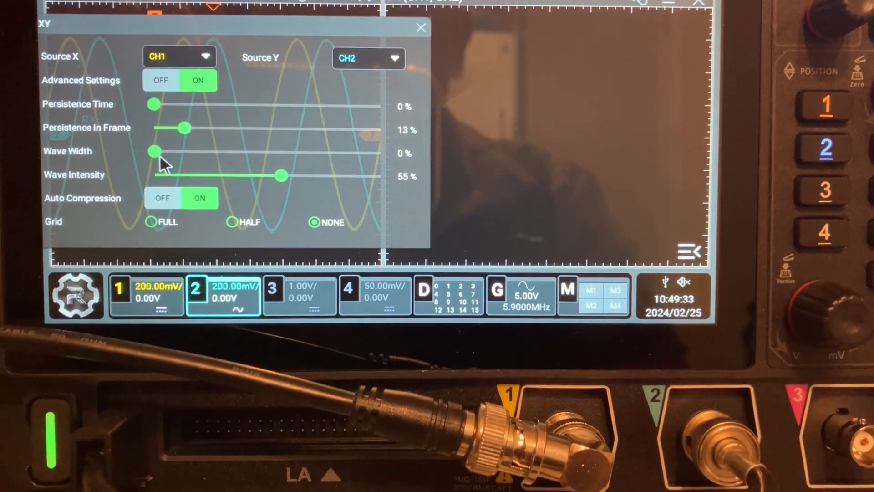
{"action": "left_click_drag", "start_coordinate": [151, 152], "coordinate": [184, 182]}
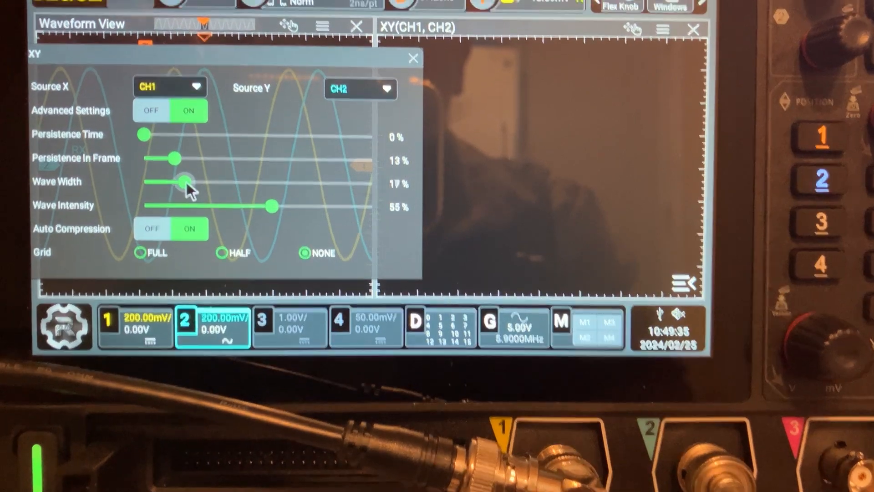
{"action": "left_click_drag", "start_coordinate": [183, 179], "coordinate": [217, 158]}
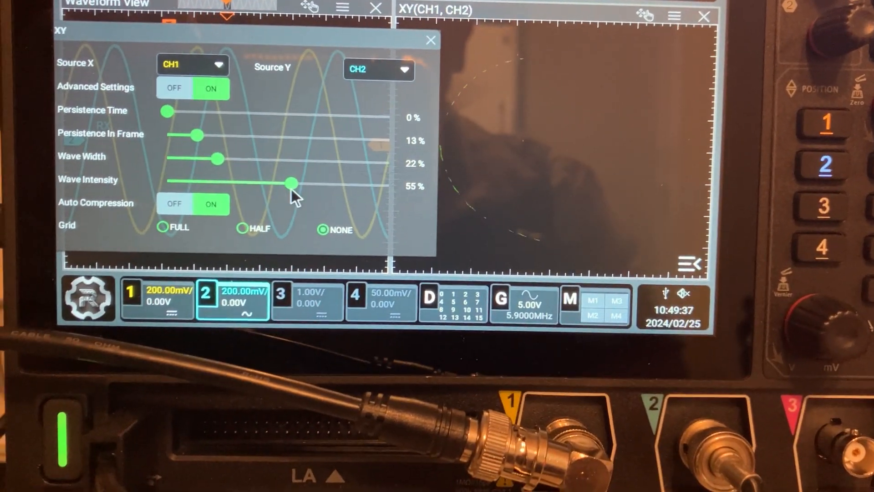
{"action": "left_click_drag", "start_coordinate": [293, 183], "coordinate": [306, 167]}
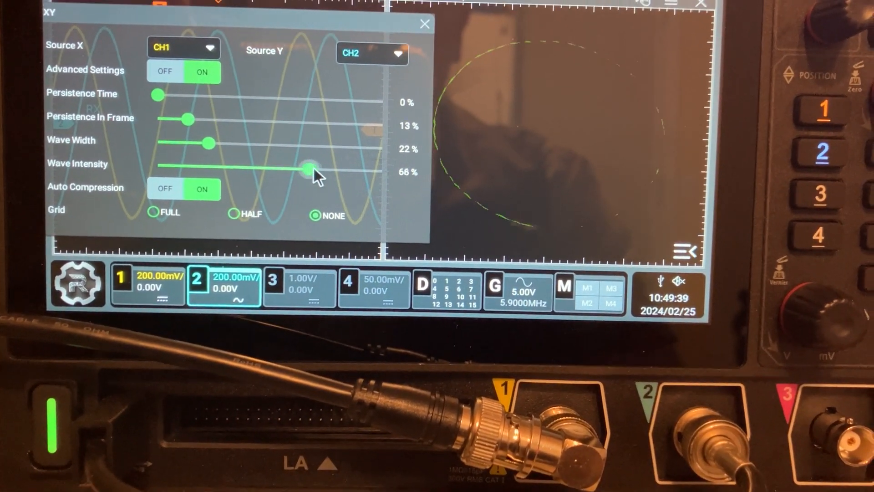
{"action": "left_click_drag", "start_coordinate": [307, 167], "coordinate": [326, 161]}
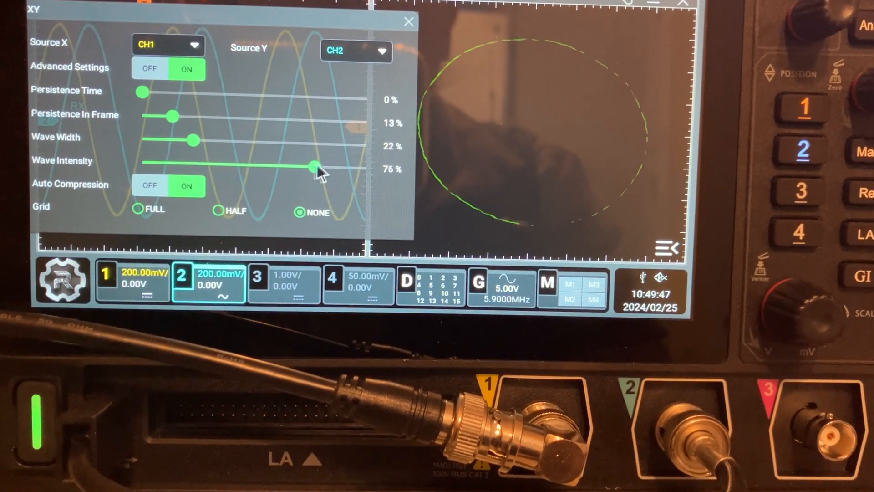
Step: Try full intensity, 11% in-frame persistence, 7% persistence time and a thicker trace
{"action": "left_click_drag", "start_coordinate": [315, 165], "coordinate": [362, 169]}
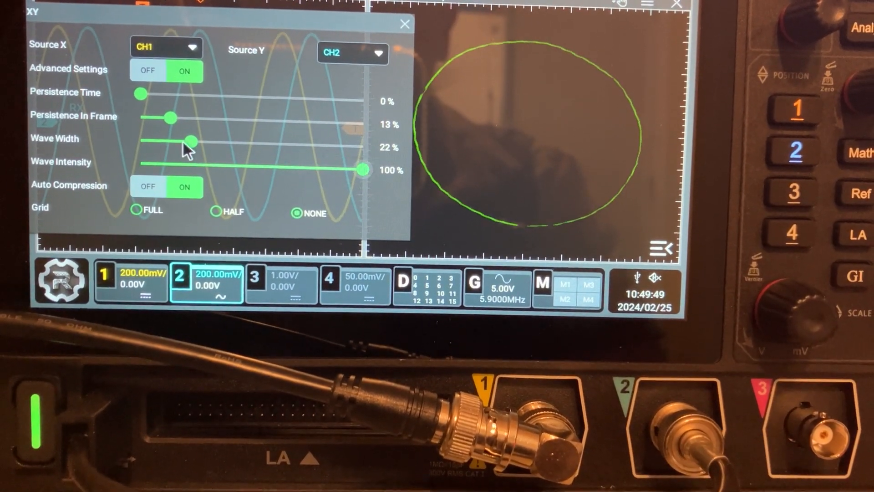
{"action": "left_click_drag", "start_coordinate": [170, 117], "coordinate": [162, 117]}
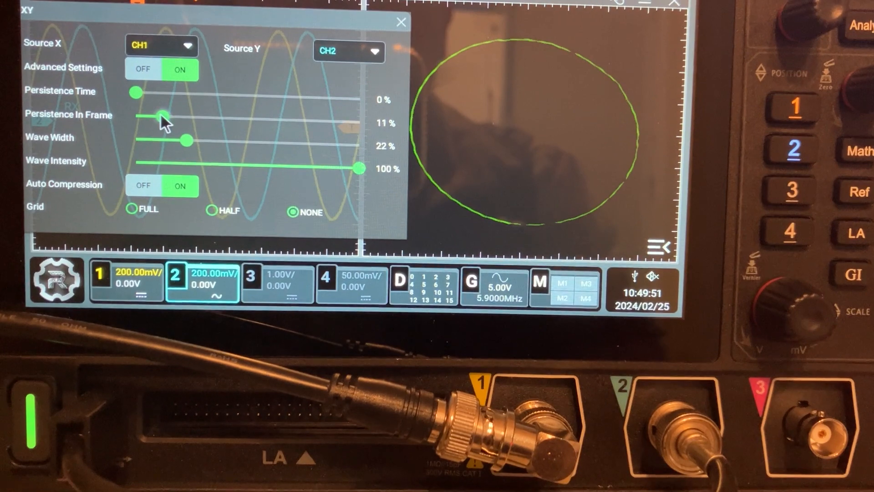
{"action": "left_click_drag", "start_coordinate": [164, 115], "coordinate": [156, 106]}
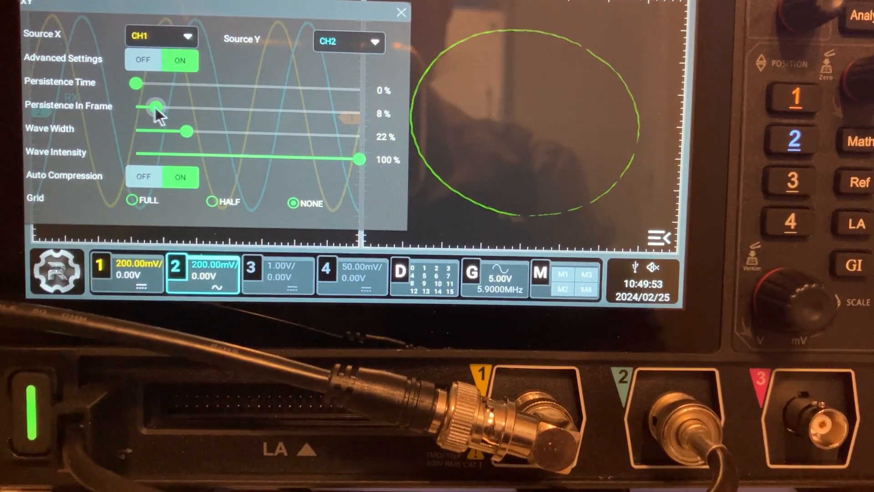
{"action": "left_click_drag", "start_coordinate": [154, 107], "coordinate": [163, 116]}
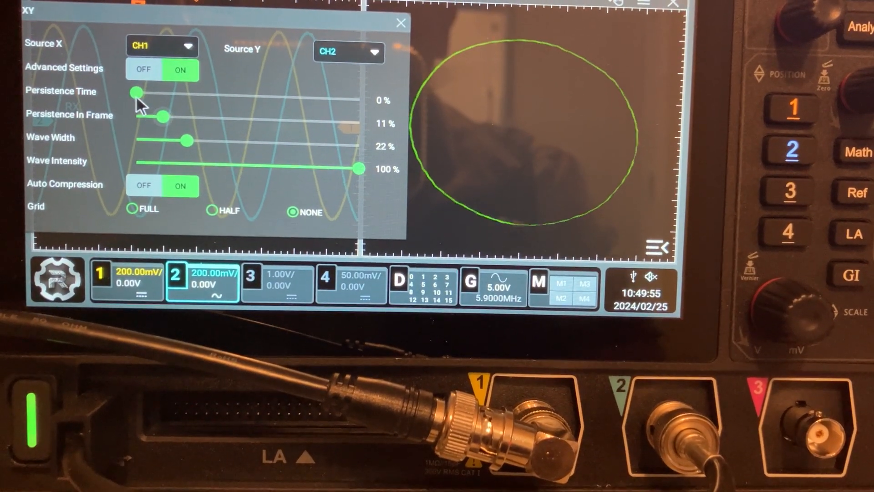
{"action": "left_click_drag", "start_coordinate": [135, 92], "coordinate": [175, 92]}
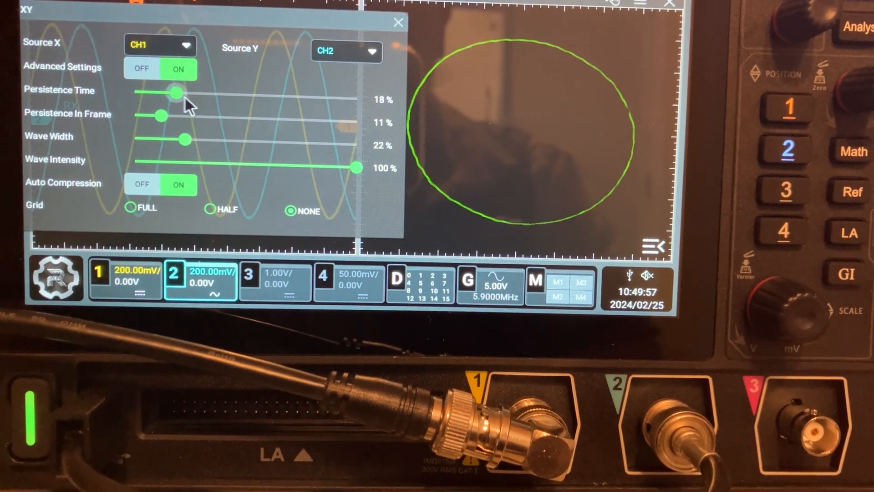
{"action": "left_click_drag", "start_coordinate": [175, 92], "coordinate": [144, 75]}
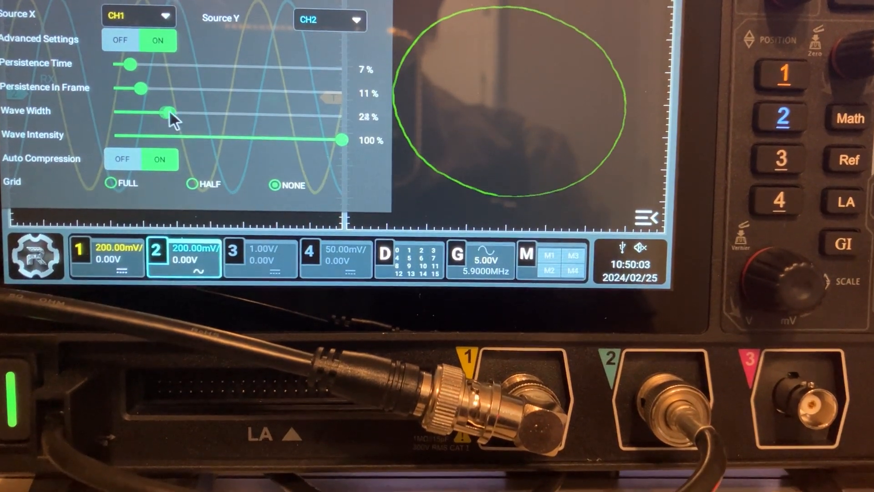
{"action": "left_click_drag", "start_coordinate": [162, 112], "coordinate": [178, 113]}
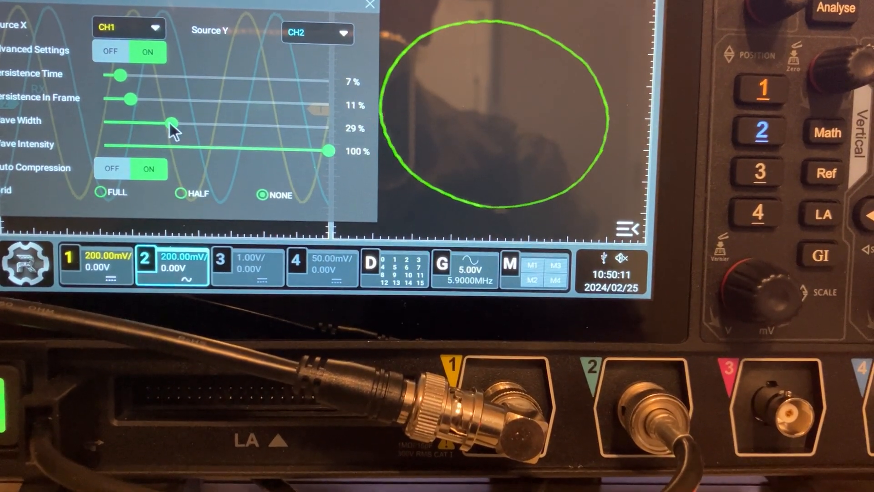
{"action": "left_click_drag", "start_coordinate": [172, 123], "coordinate": [159, 120]}
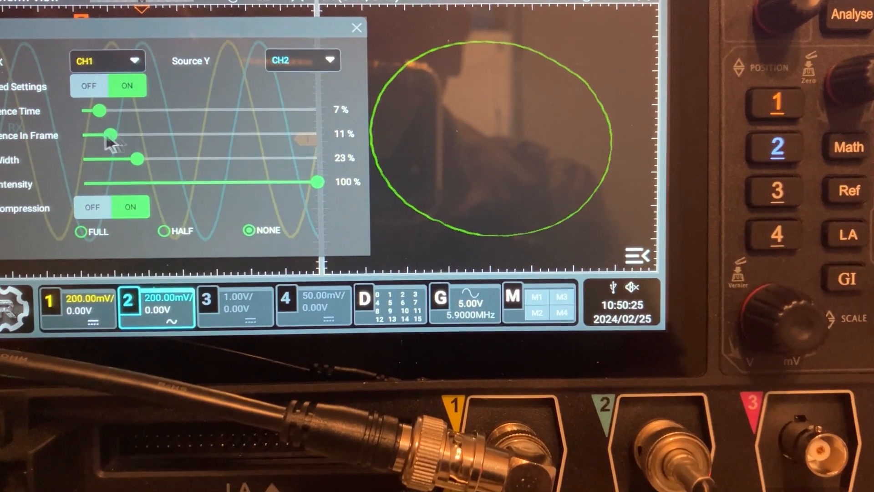
Step: Bring wave intensity down to 76% and settle persistence time at 80%
{"action": "left_click_drag", "start_coordinate": [317, 181], "coordinate": [276, 178]}
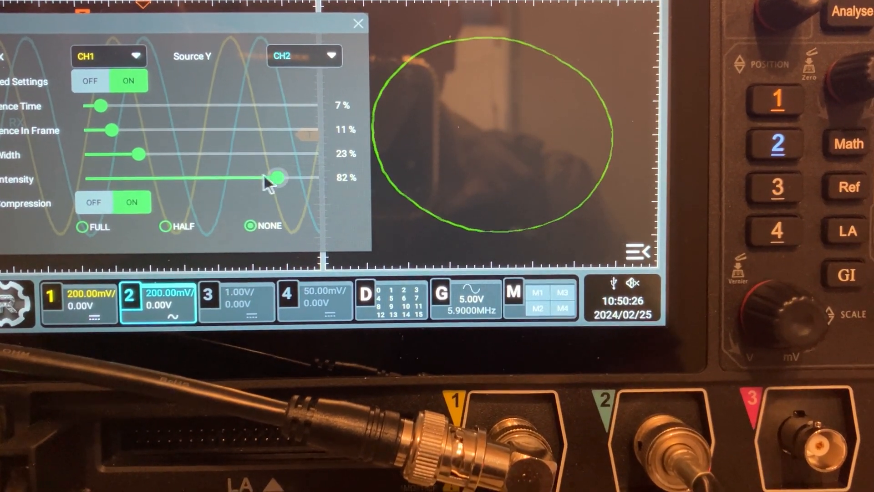
{"action": "left_click_drag", "start_coordinate": [276, 177], "coordinate": [263, 183]}
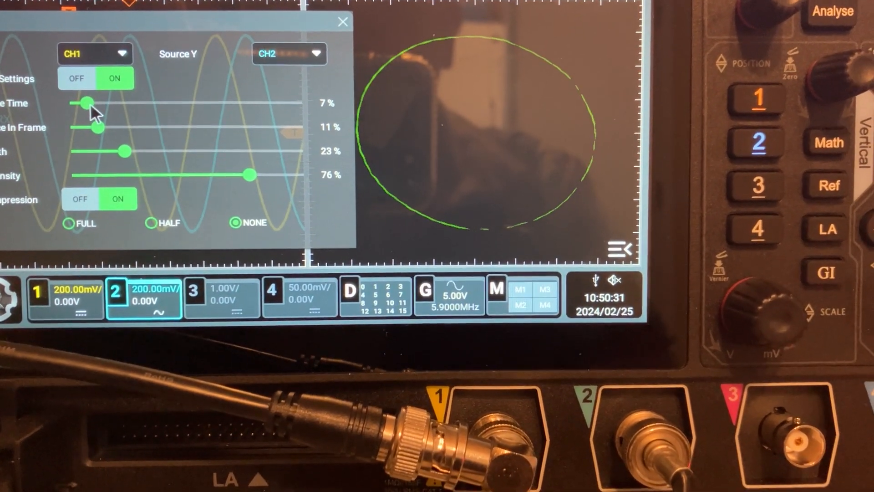
{"action": "left_click_drag", "start_coordinate": [83, 102], "coordinate": [186, 103]}
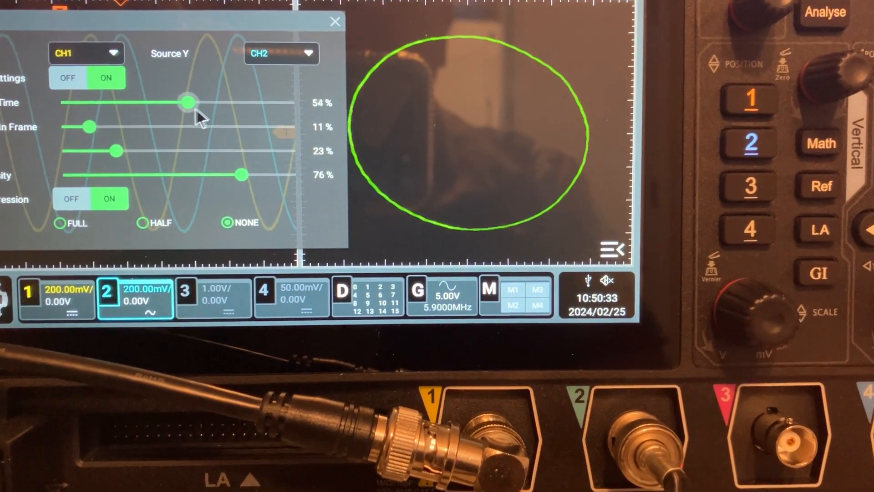
{"action": "left_click_drag", "start_coordinate": [186, 102], "coordinate": [267, 107]}
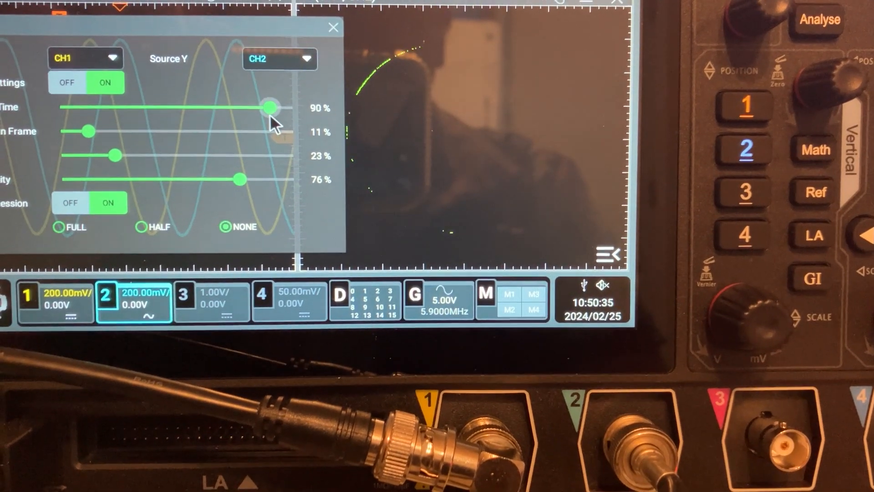
{"action": "left_click_drag", "start_coordinate": [270, 106], "coordinate": [248, 132]}
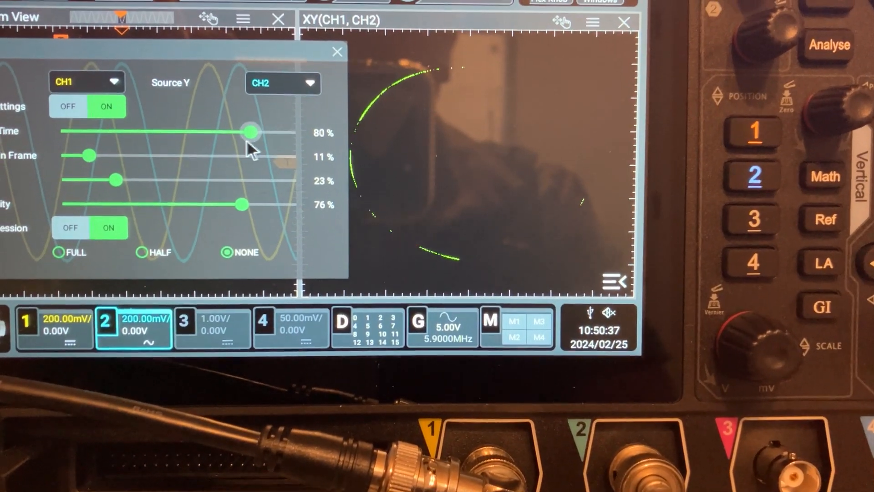
Step: Set persistence time 69%, in-frame persistence 0%, thinner 12% width, intensity 99%
{"action": "left_click_drag", "start_coordinate": [249, 132], "coordinate": [223, 132]}
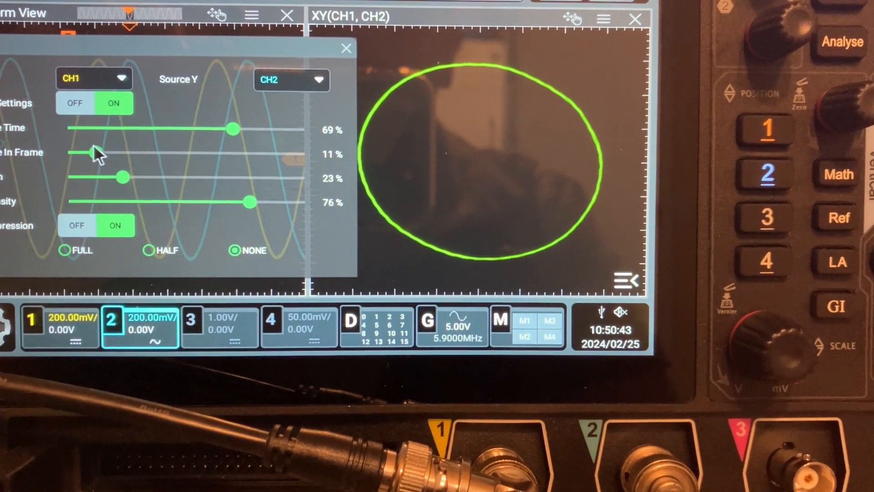
{"action": "left_click_drag", "start_coordinate": [97, 152], "coordinate": [72, 145]}
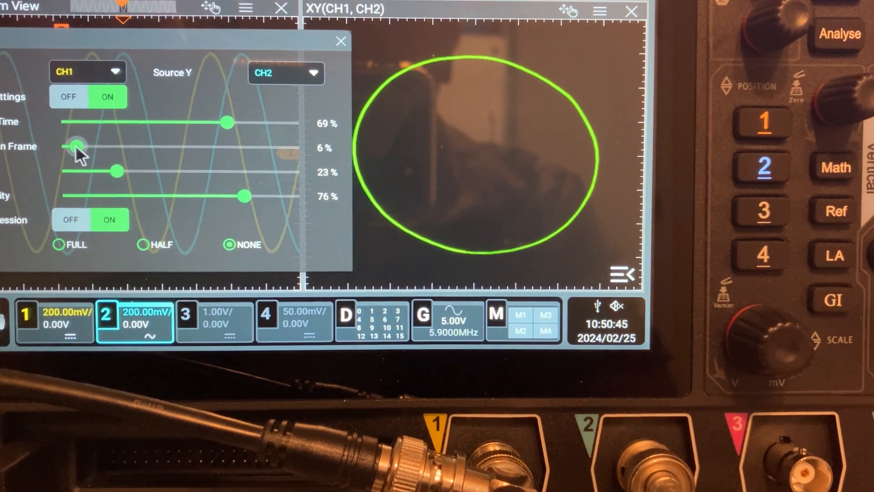
{"action": "left_click_drag", "start_coordinate": [75, 144], "coordinate": [61, 138]}
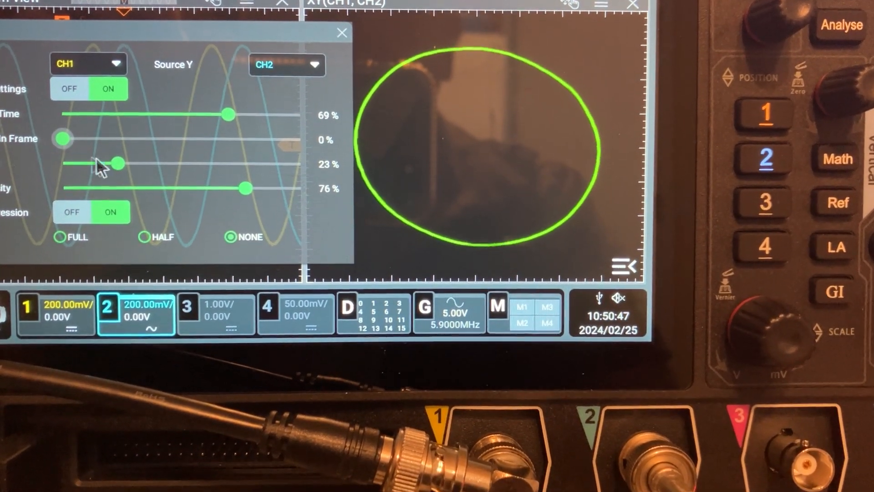
{"action": "left_click_drag", "start_coordinate": [116, 162], "coordinate": [92, 164]}
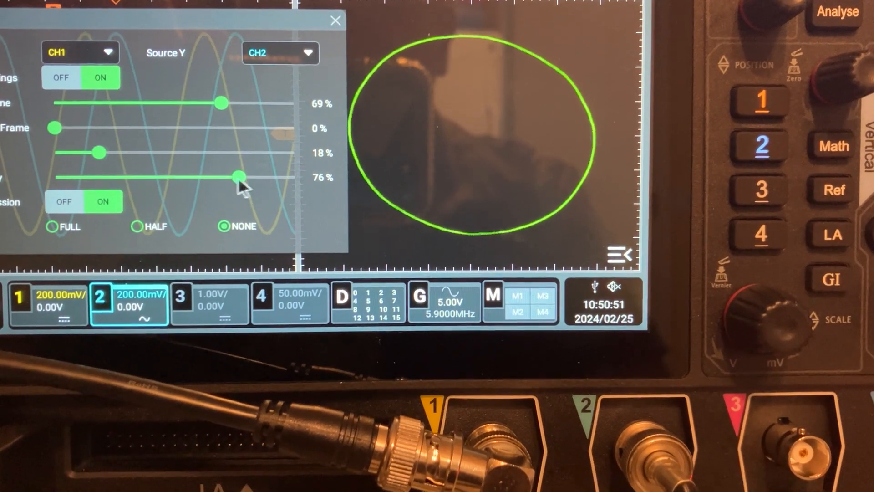
{"action": "left_click_drag", "start_coordinate": [240, 177], "coordinate": [290, 176]}
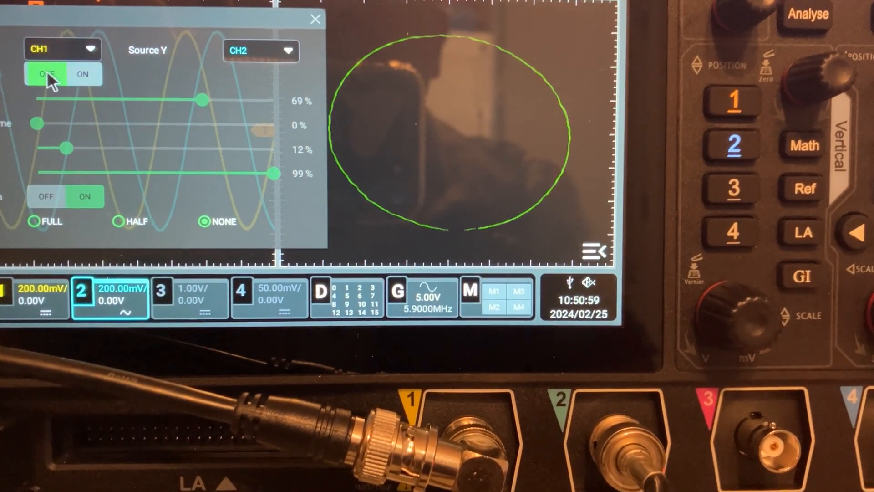
{"action": "left_click", "coordinate": [84, 74]}
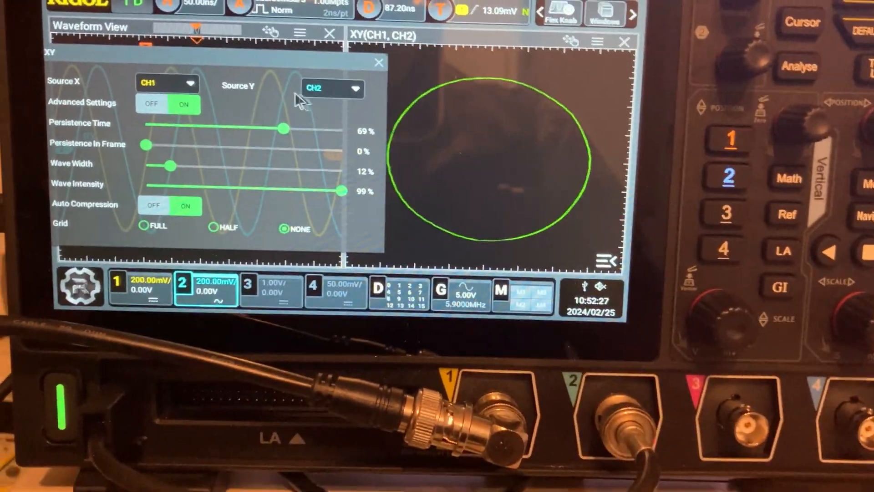
Step: Raise persistence time to about 98% and widen the trace to 19%
{"action": "left_click_drag", "start_coordinate": [285, 129], "coordinate": [323, 90]}
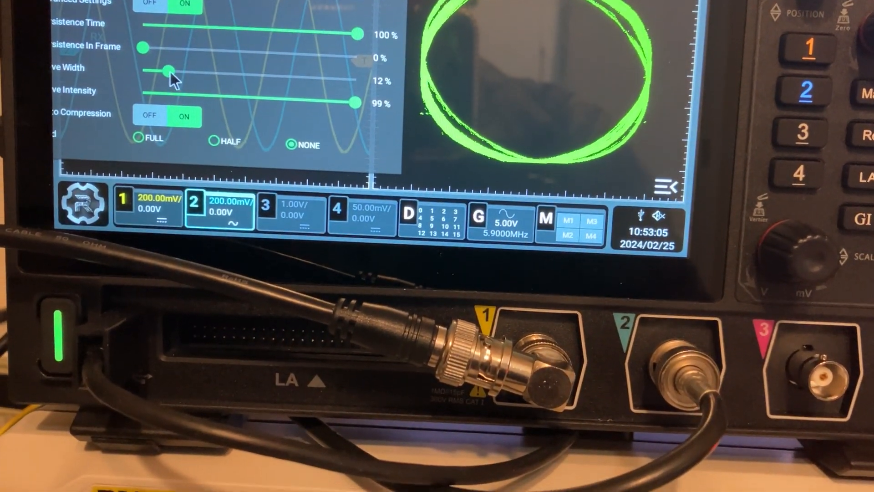
{"action": "left_click_drag", "start_coordinate": [167, 72], "coordinate": [173, 59]}
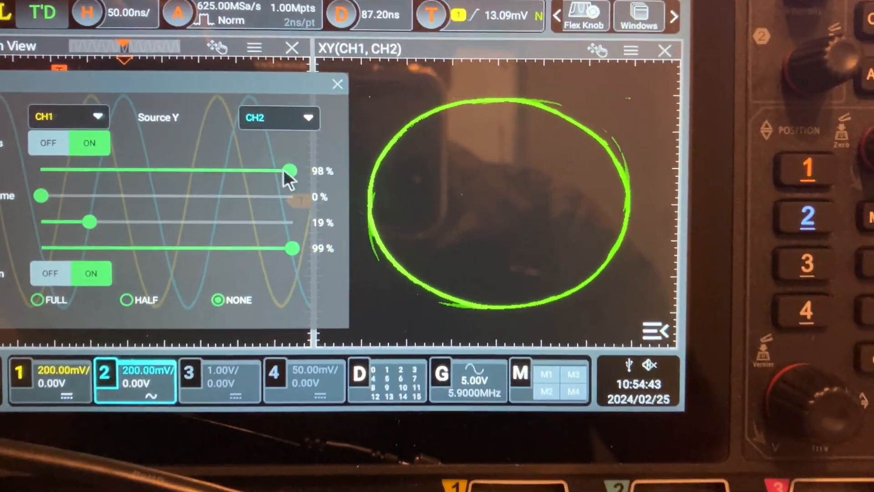
Step: Hold persistence time at 99% to paint a band, then switch Advanced Settings off
{"action": "left_click_drag", "start_coordinate": [288, 169], "coordinate": [293, 167]}
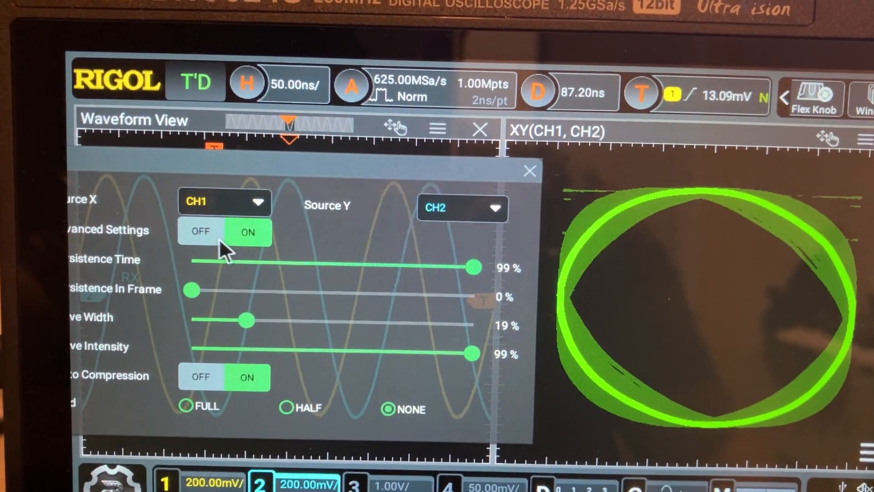
{"action": "left_click", "coordinate": [198, 231]}
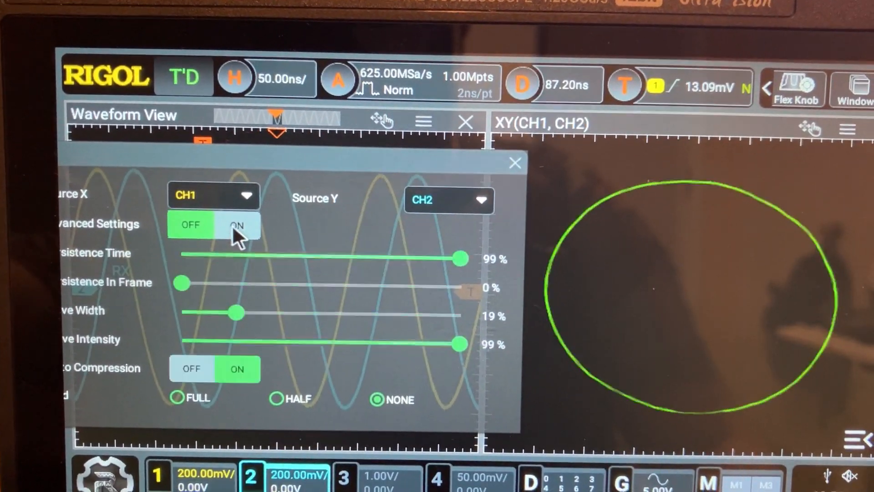